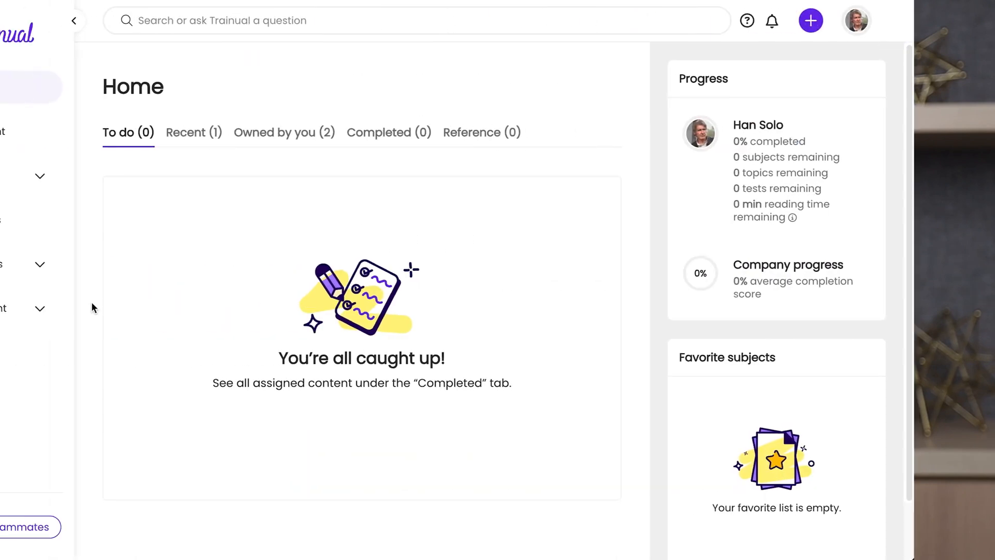
# Open Account Settings to view the Brand styles logo and Purple accent color.
pyautogui.click(65, 308)
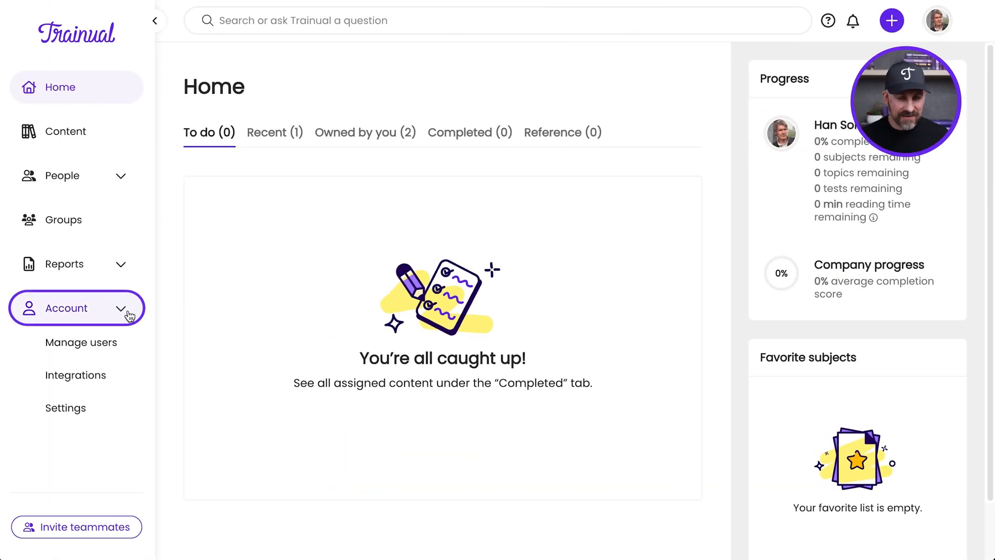
pyautogui.moveTo(65, 408)
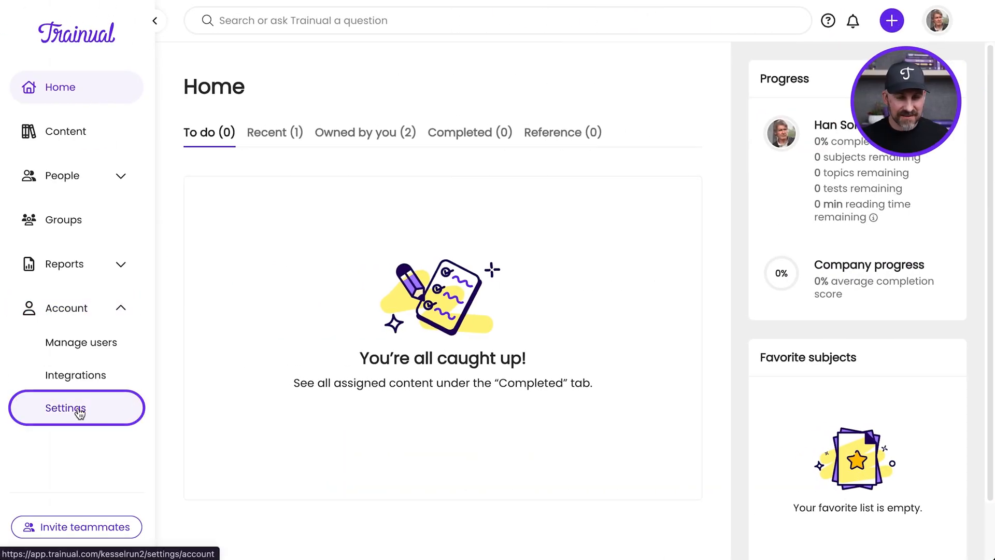
pyautogui.click(65, 407)
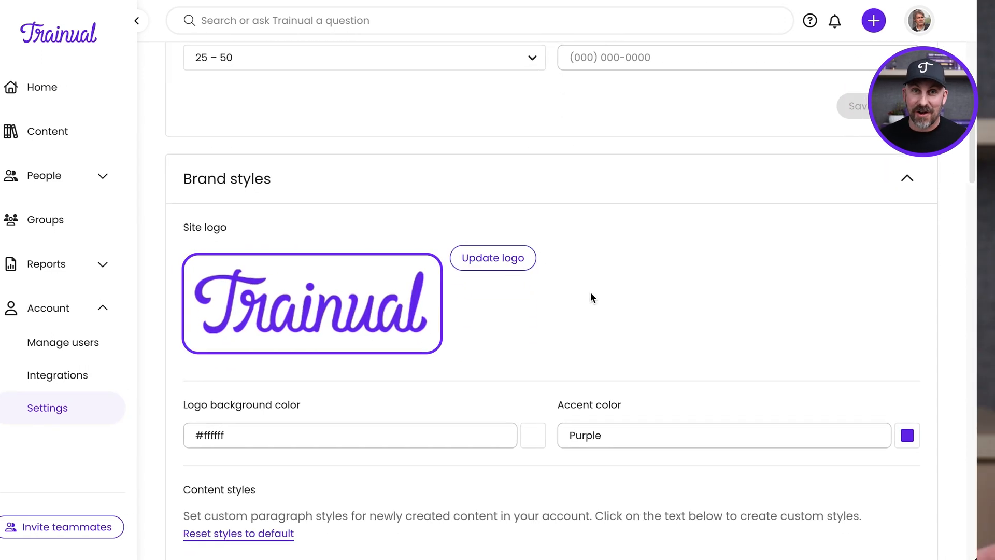
# Remove the Trainual logo and load the KRS logo file in the logo dialog.
pyautogui.click(492, 258)
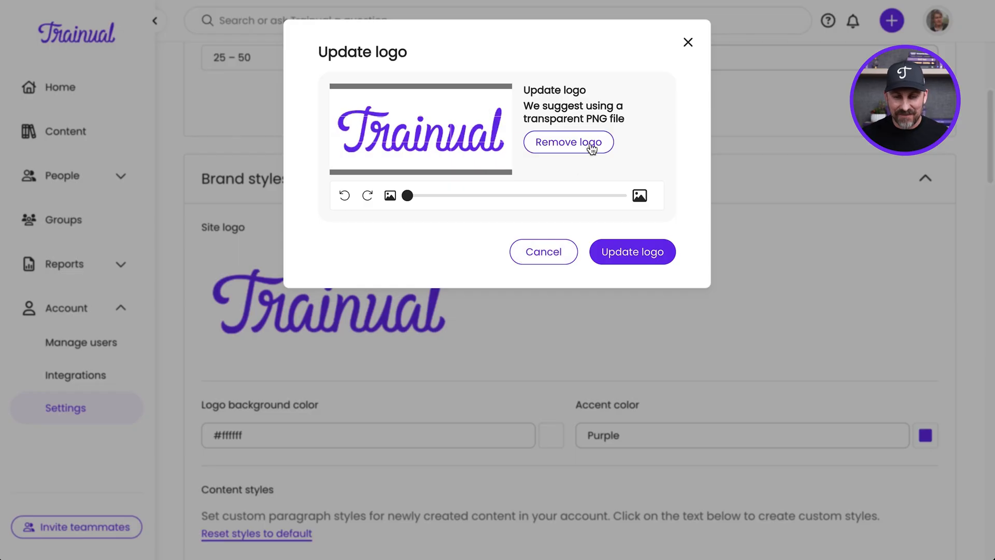
pyautogui.click(568, 141)
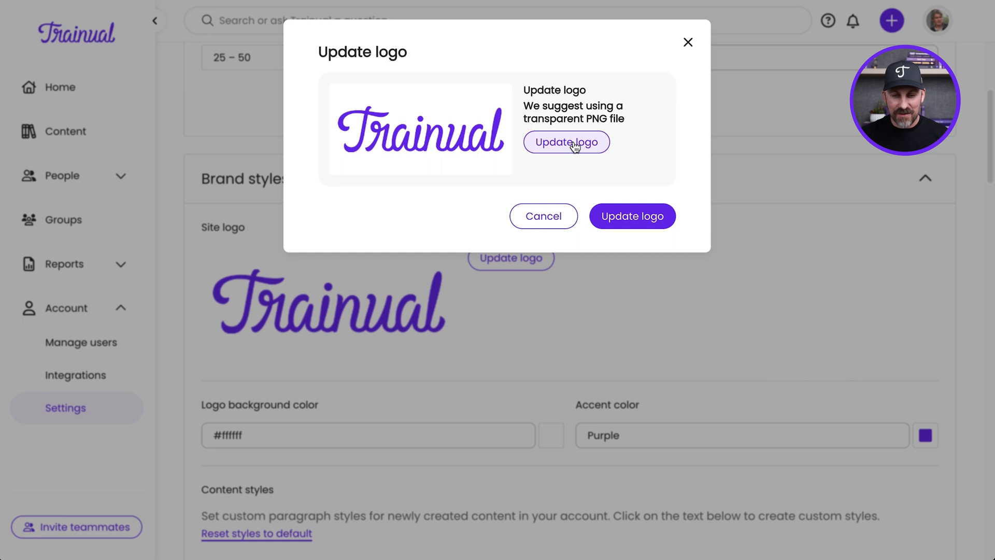
pyautogui.click(566, 141)
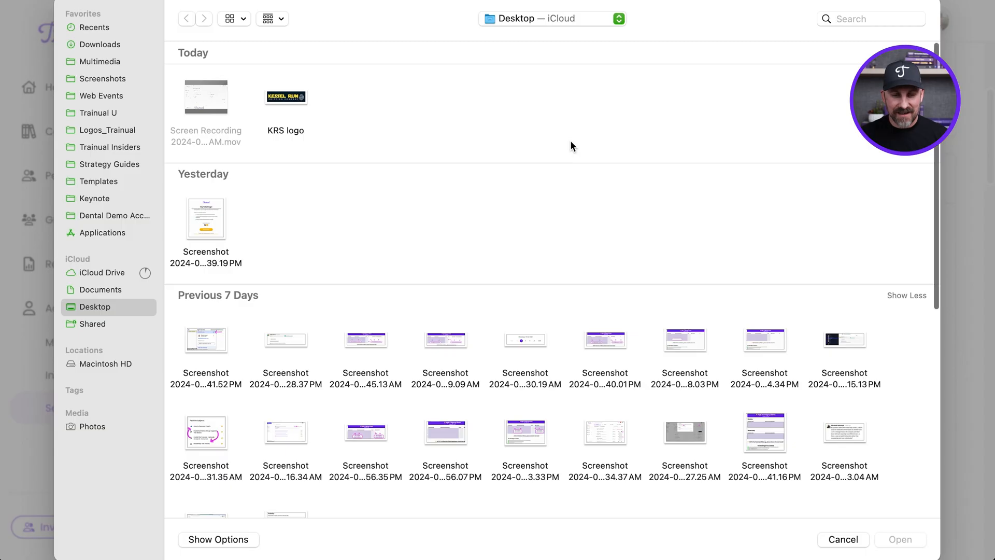
pyautogui.click(286, 96)
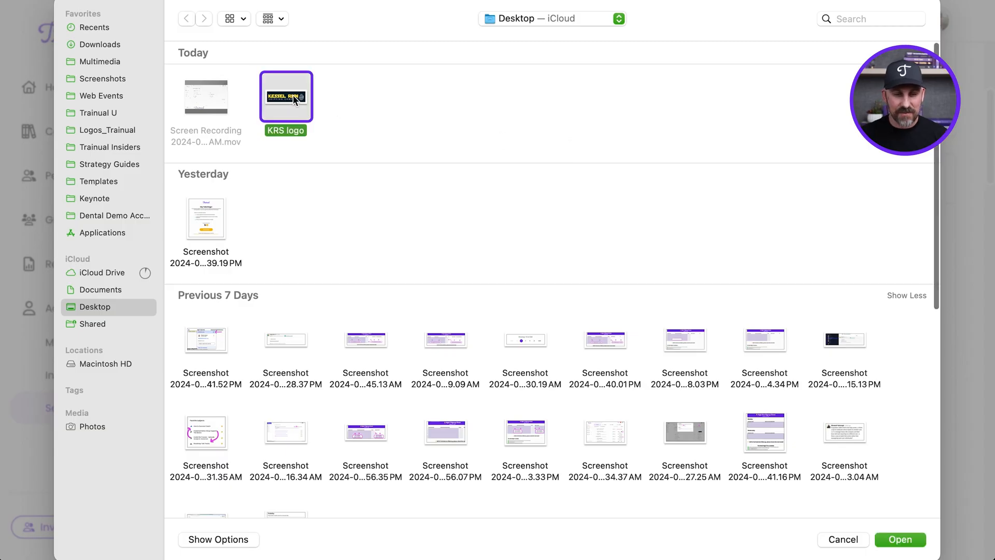
pyautogui.click(900, 539)
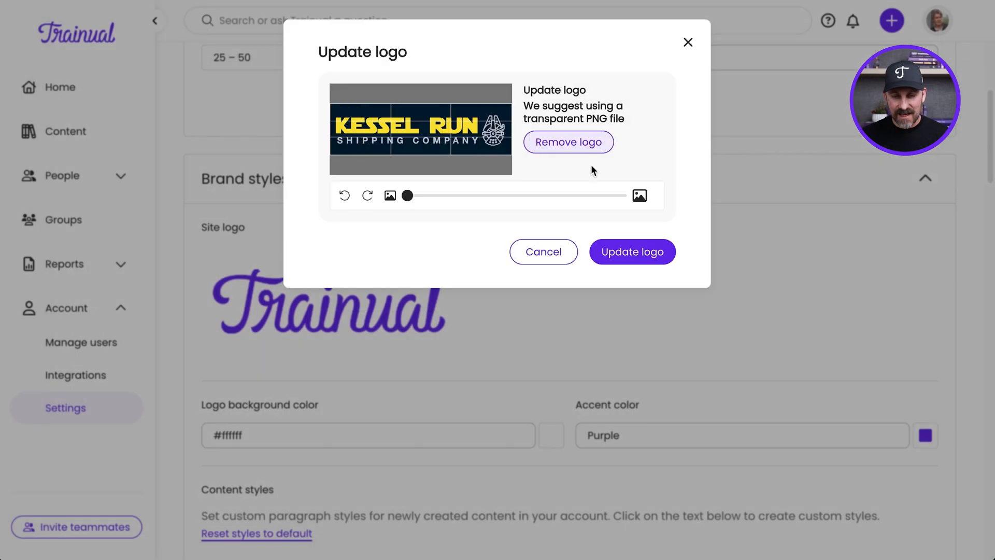
# Save the Kessel Run Shipping Company logo as the site logo.
pyautogui.click(632, 251)
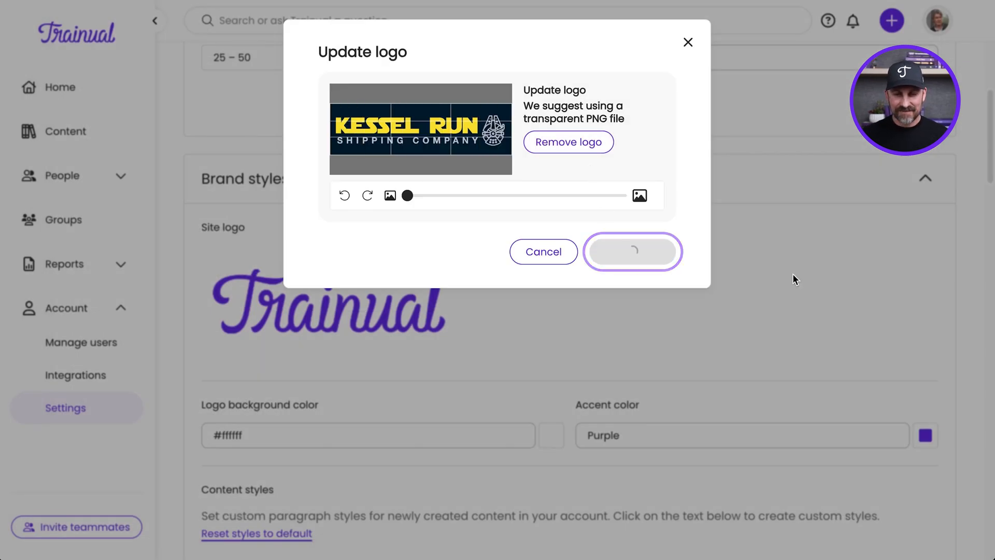
pyautogui.click(631, 251)
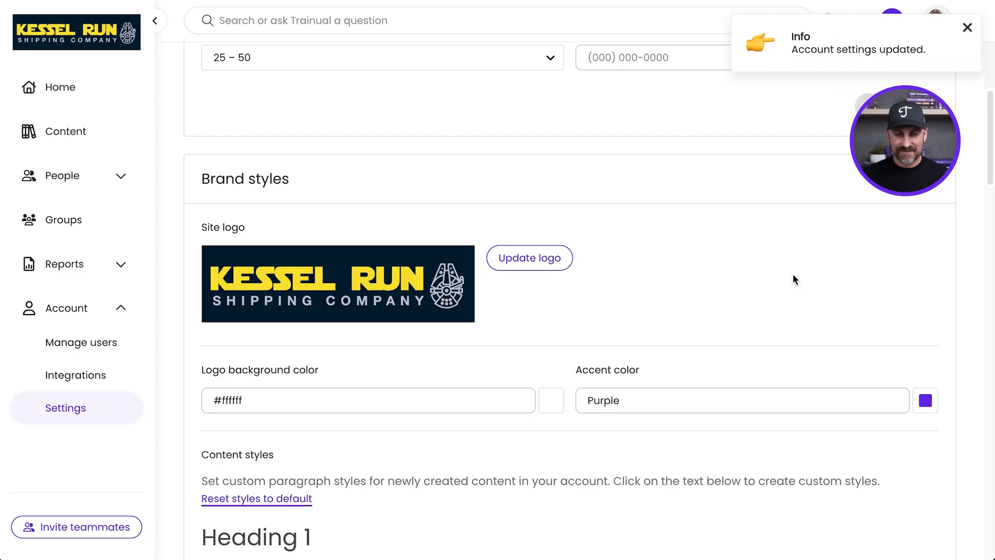
pyautogui.scroll(-3)
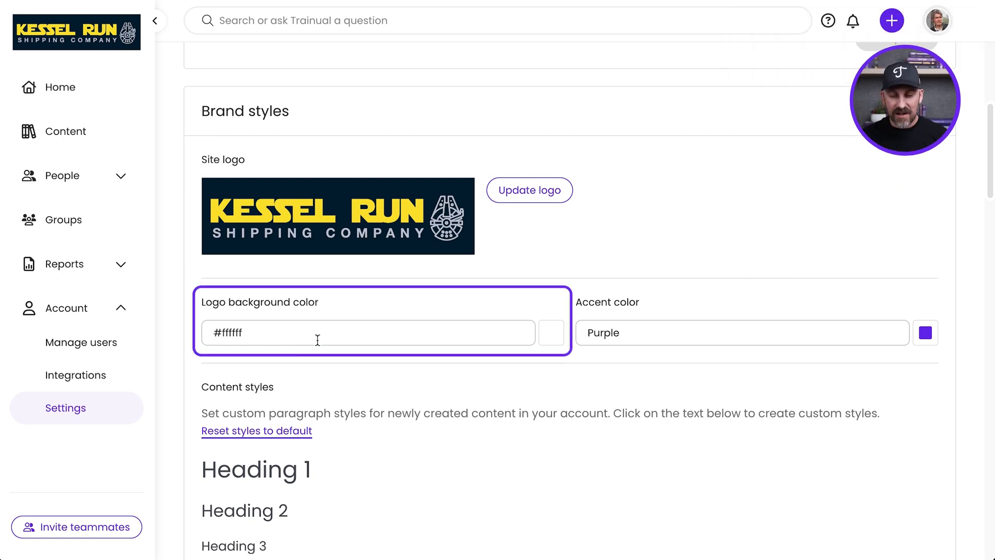
# Change the Brand styles accent color from Purple to the orange theme color.
pyautogui.click(742, 332)
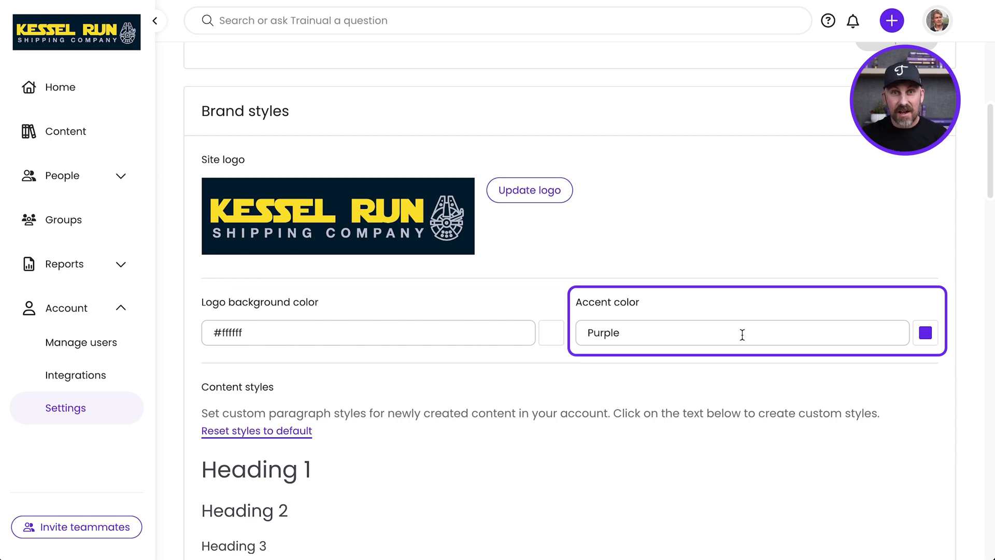
pyautogui.moveTo(892, 38)
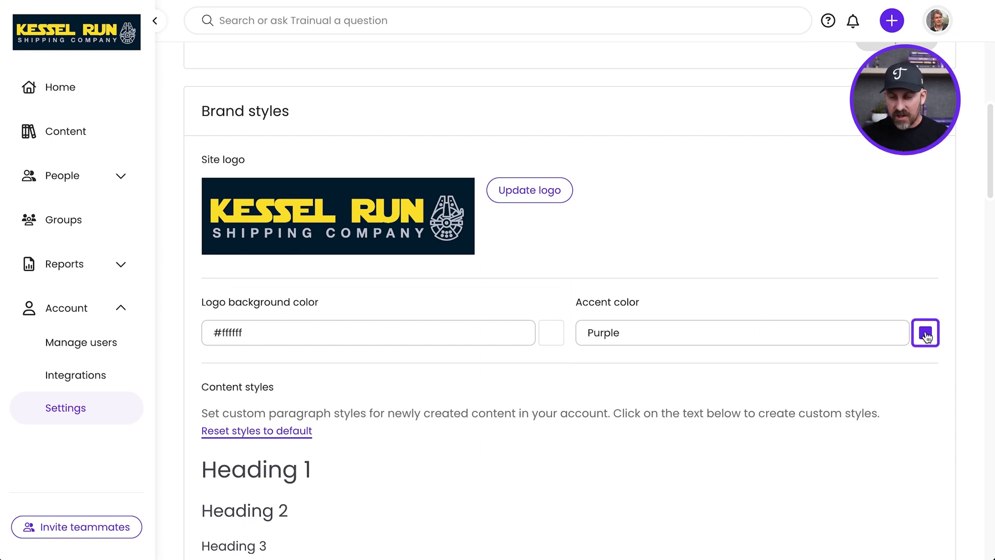
pyautogui.click(925, 333)
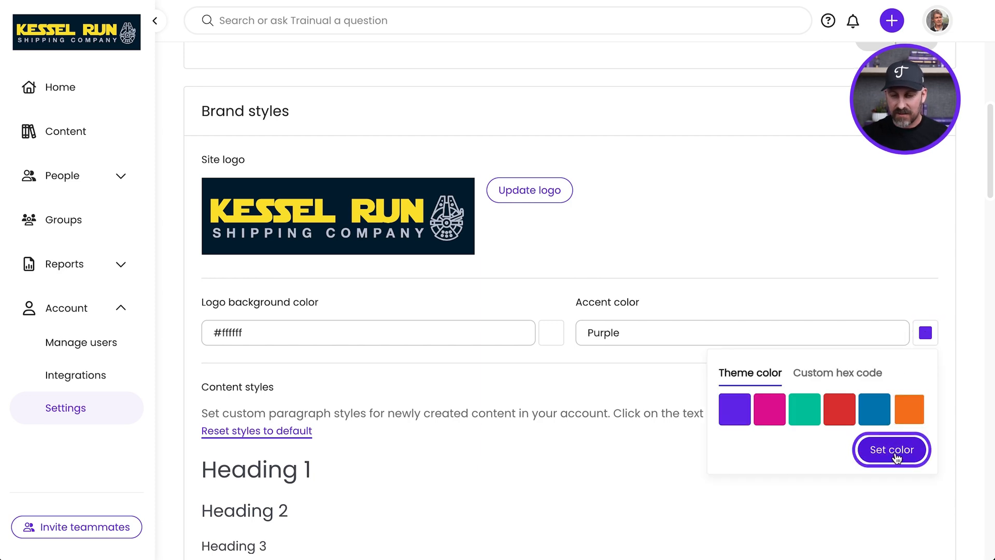
pyautogui.click(891, 449)
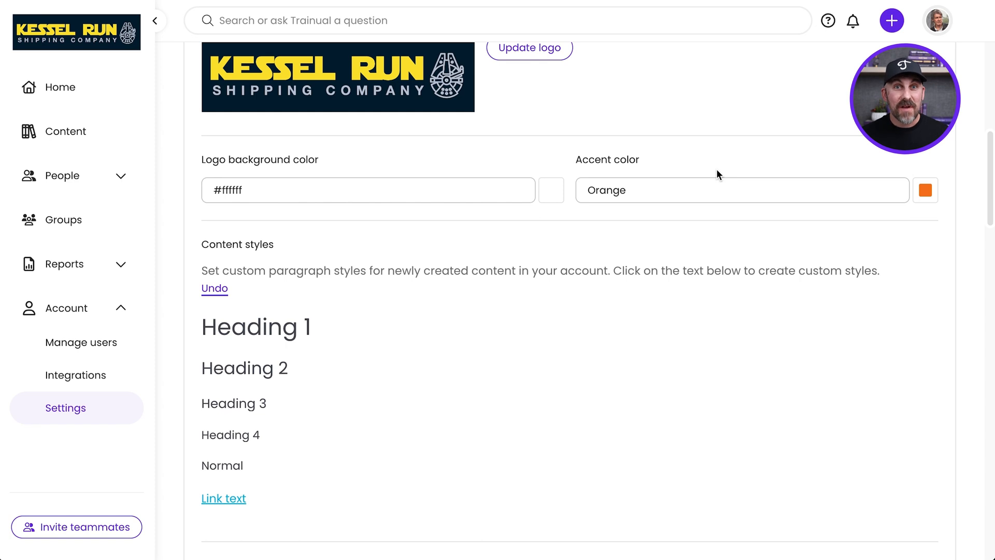
# Set the Heading 2 and Heading 4 text color to red.
pyautogui.scroll(-3)
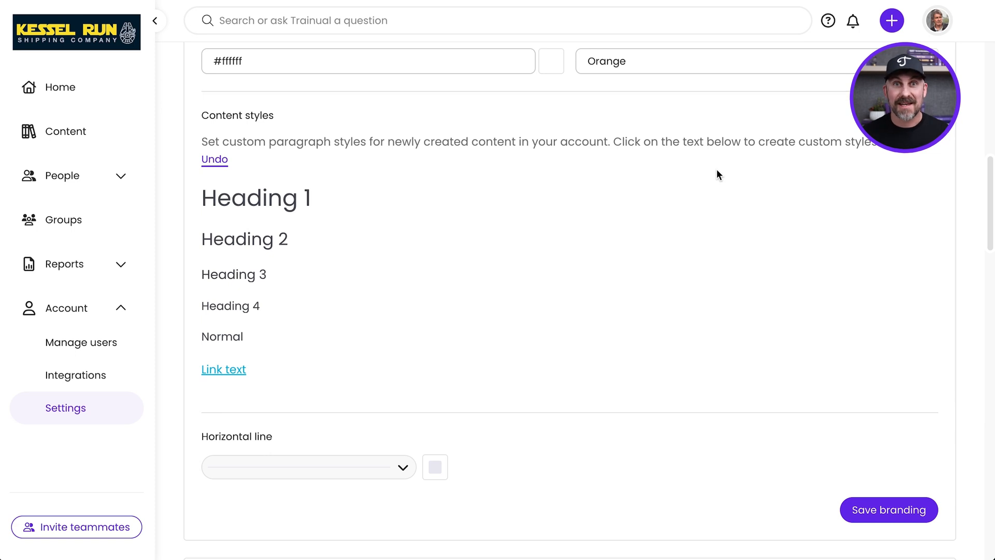
pyautogui.scroll(3)
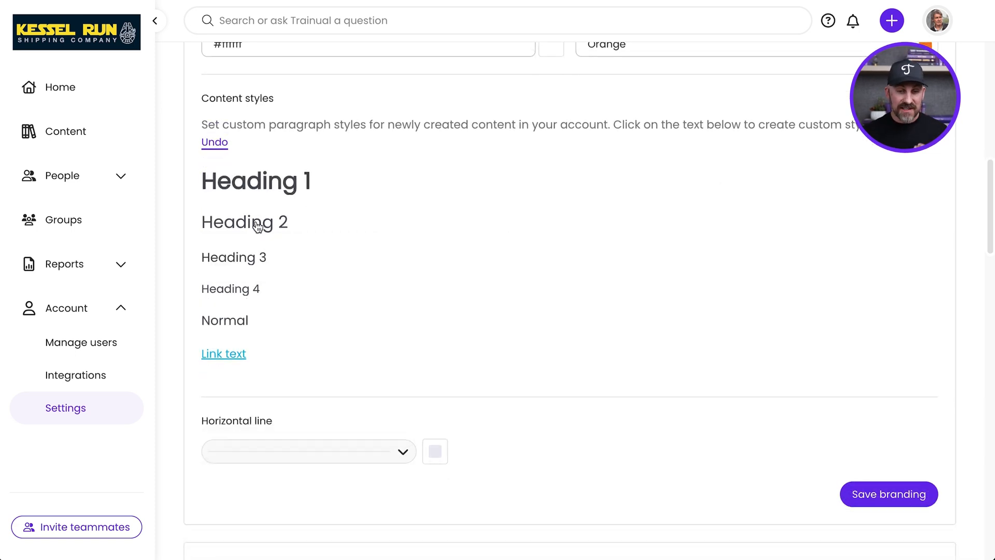
pyautogui.click(244, 221)
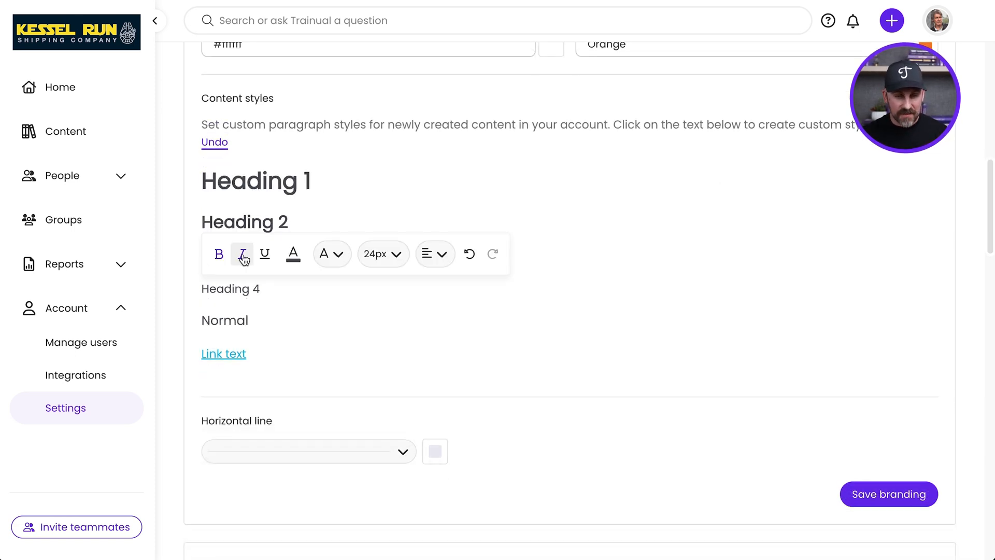
pyautogui.click(293, 258)
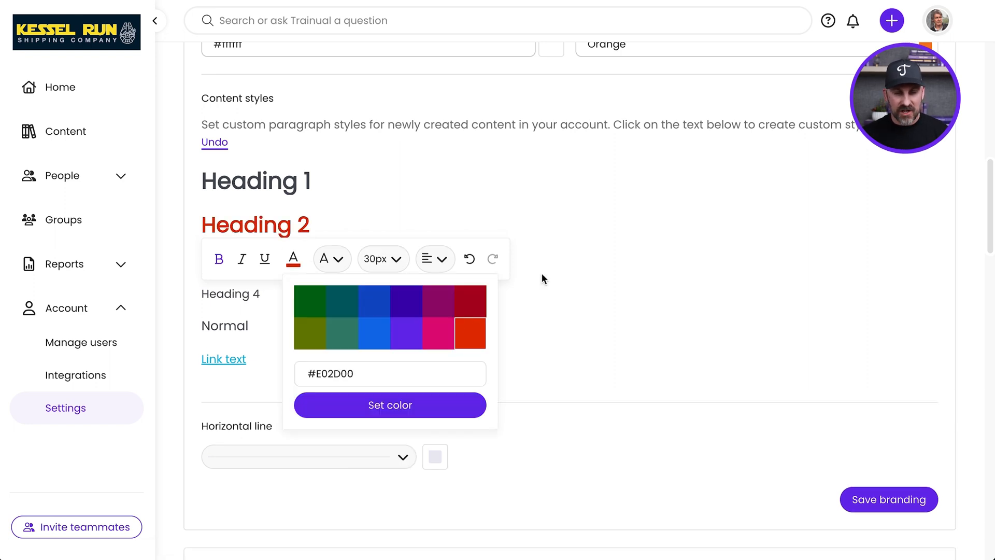
pyautogui.click(375, 259)
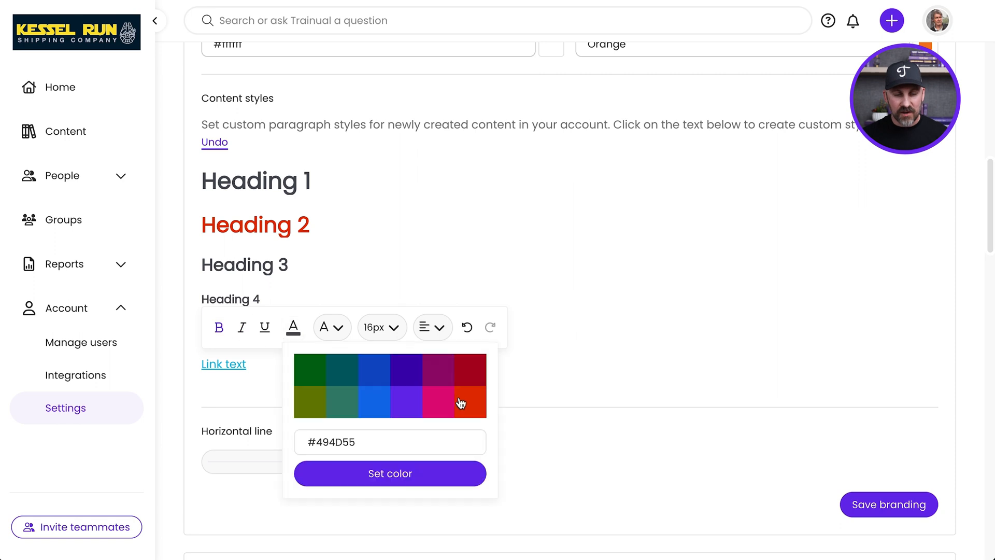
pyautogui.click(390, 473)
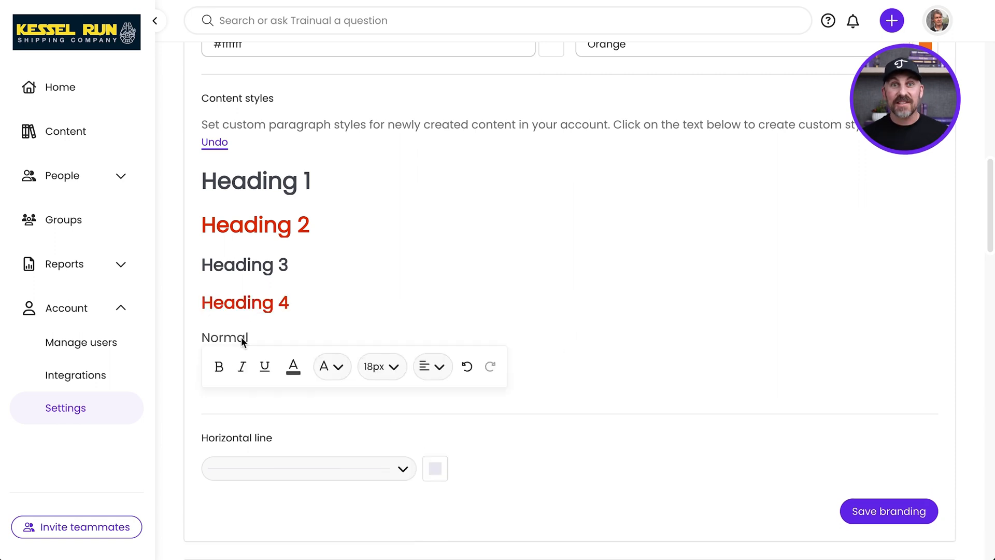
pyautogui.click(379, 366)
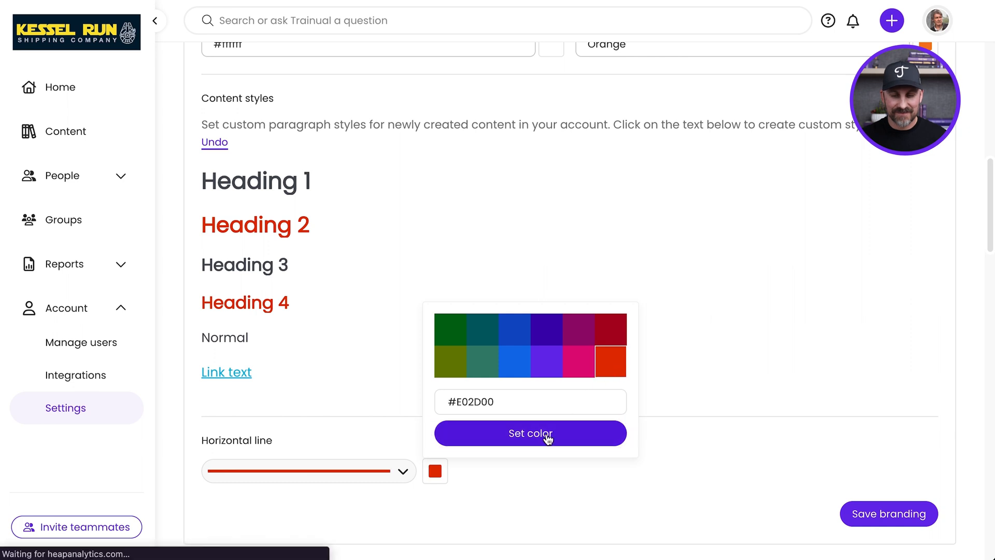
# Make the horizontal line style red.
pyautogui.click(529, 433)
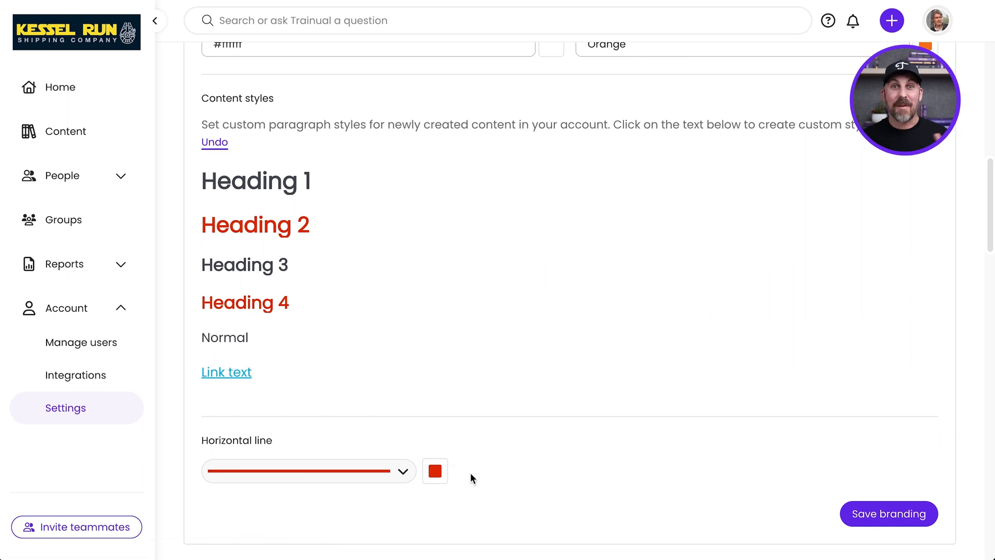
pyautogui.moveTo(888, 514)
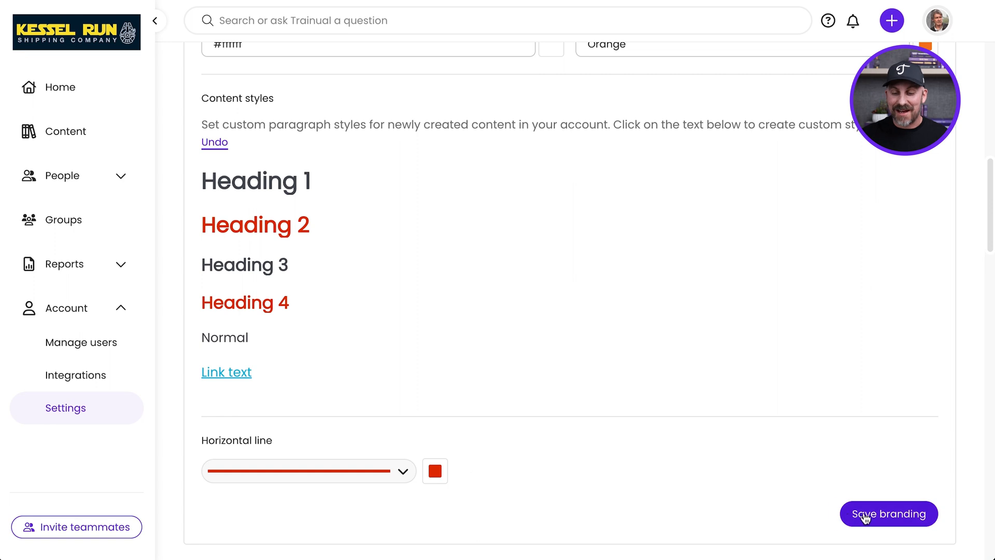
# Save branding and review the orange accent, red headings and red line.
pyautogui.click(889, 514)
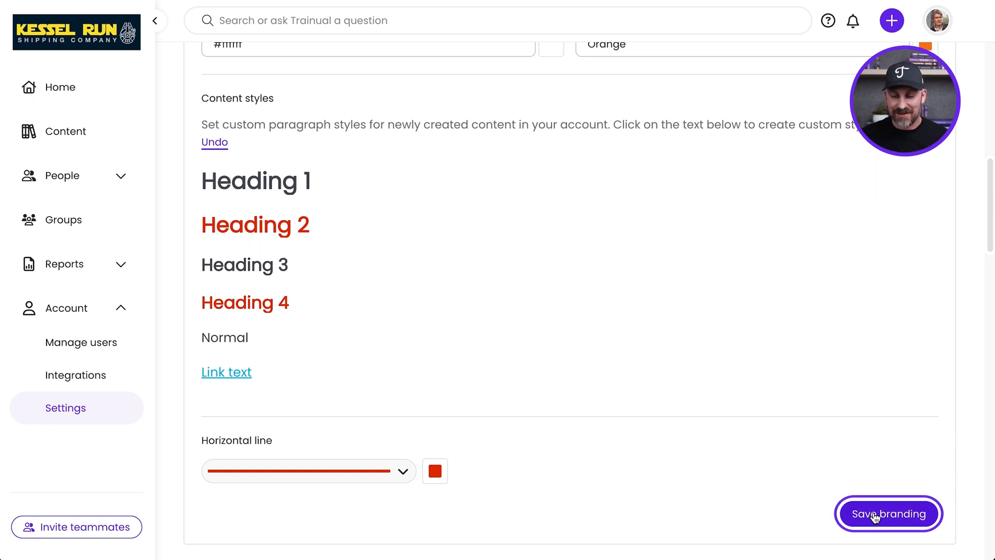
pyautogui.click(889, 513)
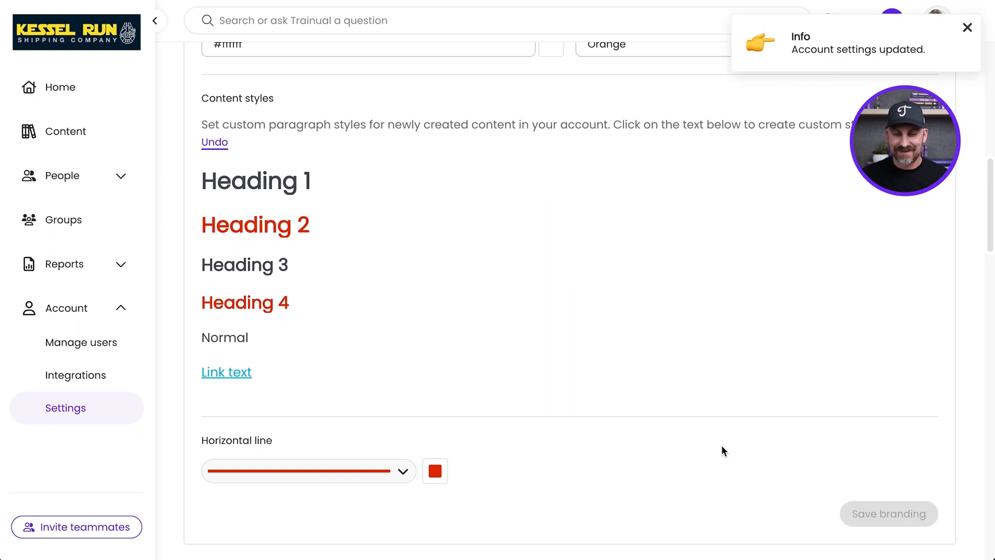
pyautogui.scroll(3)
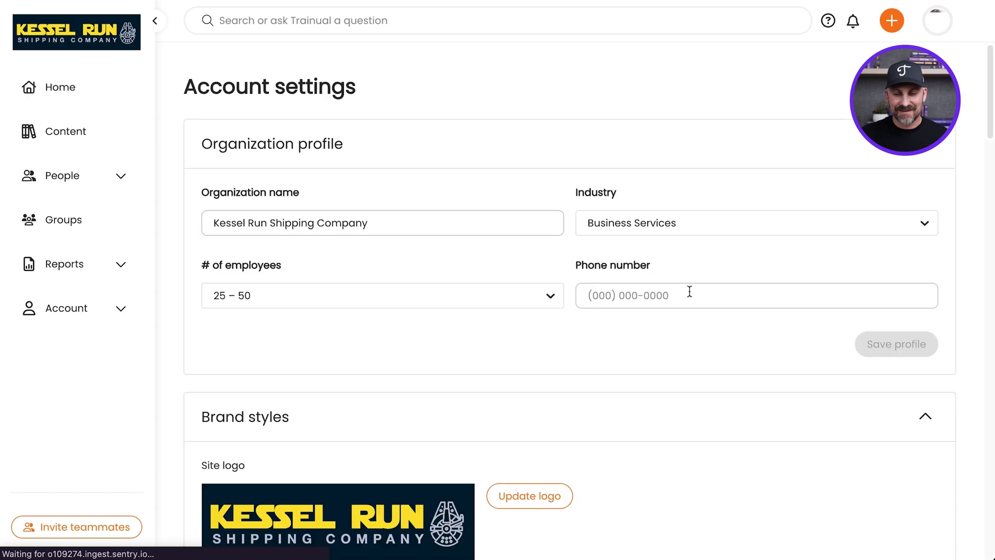
pyautogui.scroll(-3)
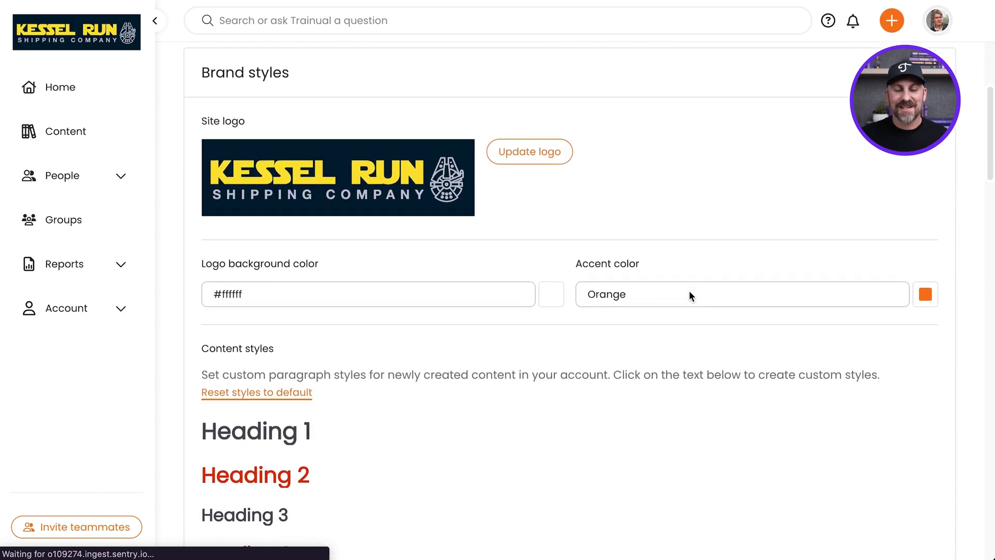
pyautogui.scroll(-3)
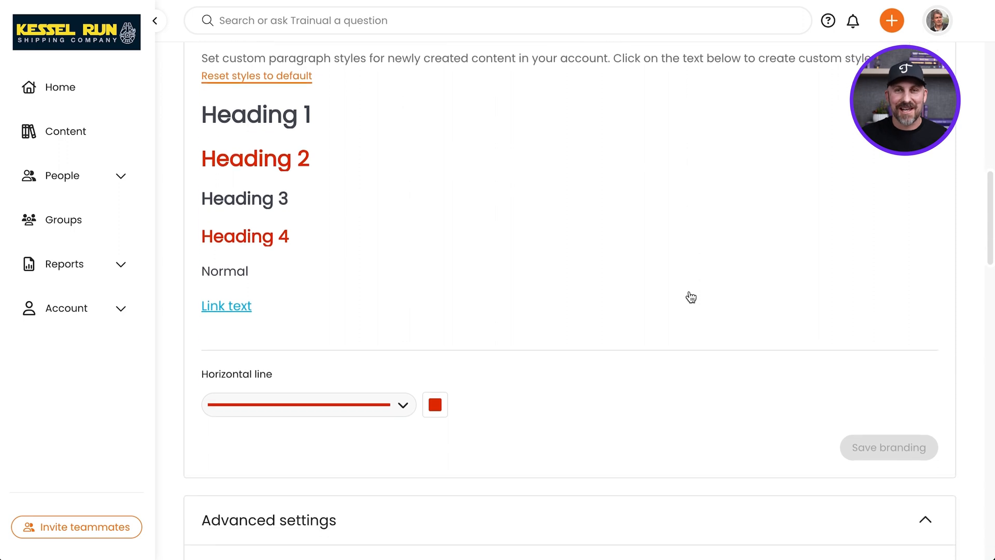